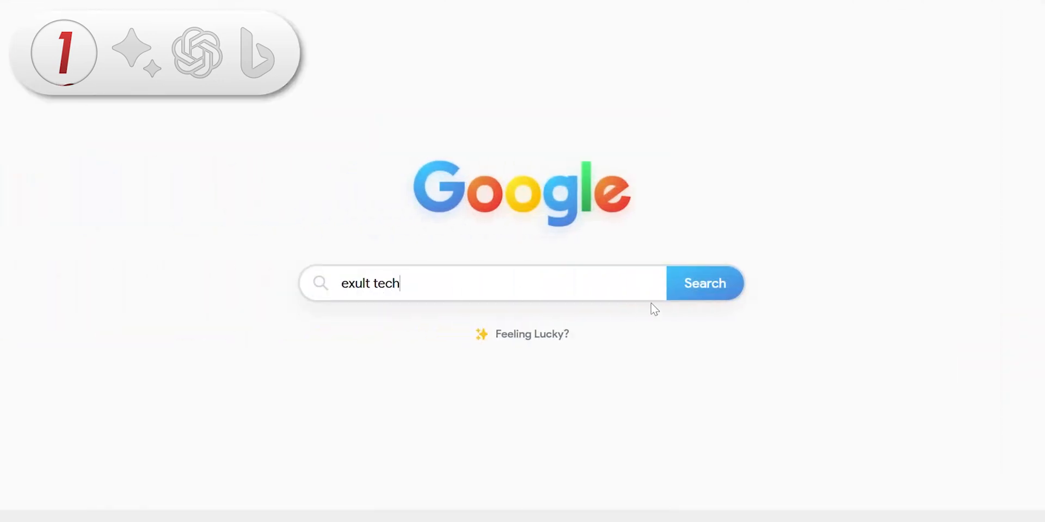
Run the Google web search for 'exult tech'
{"action": "left_click", "coordinate": [704, 283]}
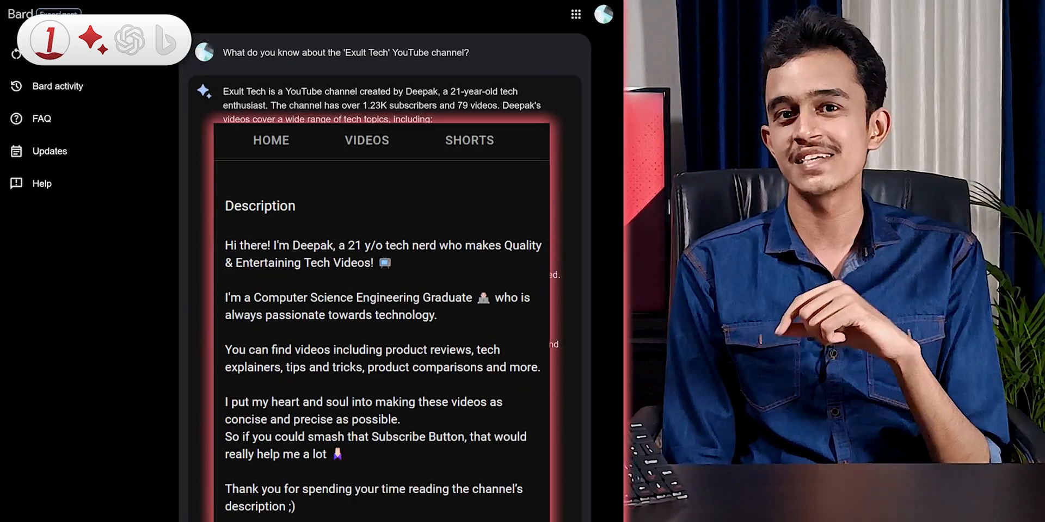
Scroll through Bard's replies on Exult Tech's creator, subscribers, videos and description
{"action": "scroll", "scroll_direction": "down", "scroll_amount": 3}
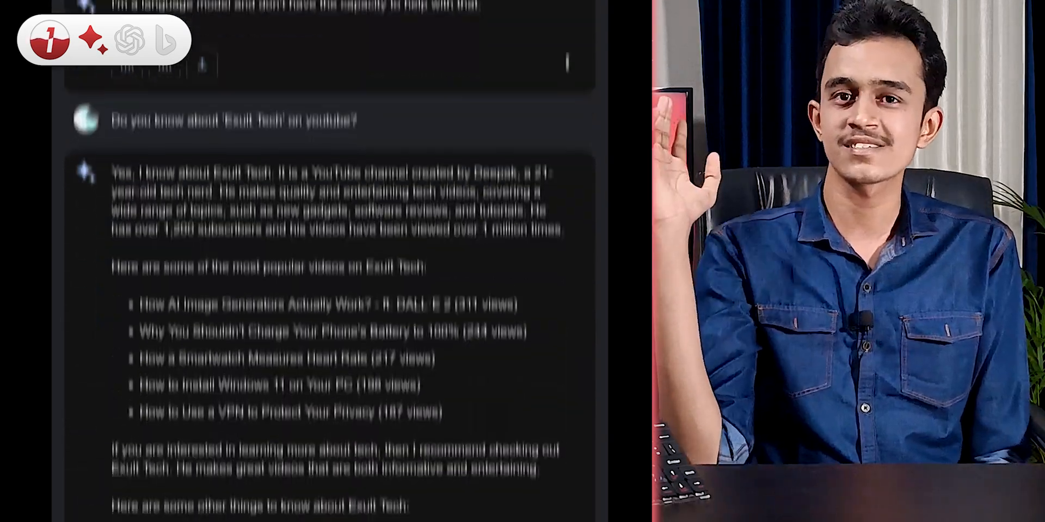
{"action": "scroll", "scroll_direction": "down", "scroll_amount": 3}
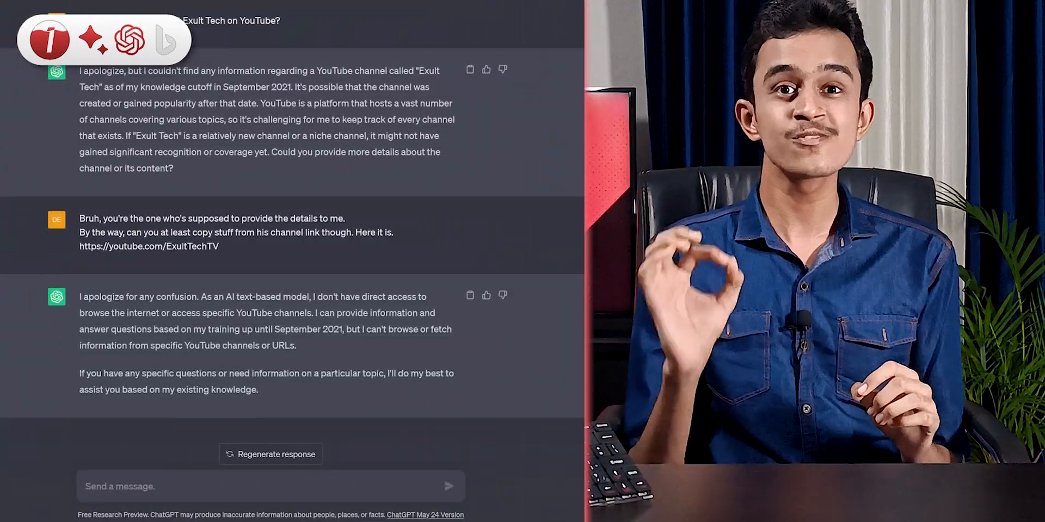
Show ChatGPT's apologies for having no Exult Tech information and no link access
{"action": "left_click_drag", "start_coordinate": [150, 71], "coordinate": [440, 71]}
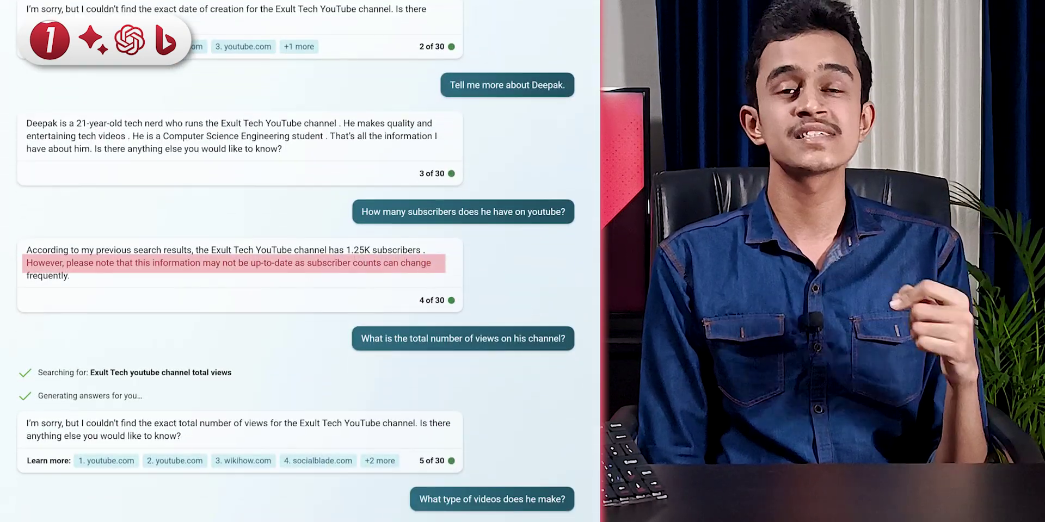
Scroll Bing Chat to its 1.25K subscriber reply and missing total-views answer
{"action": "scroll", "scroll_direction": "down", "scroll_amount": 3}
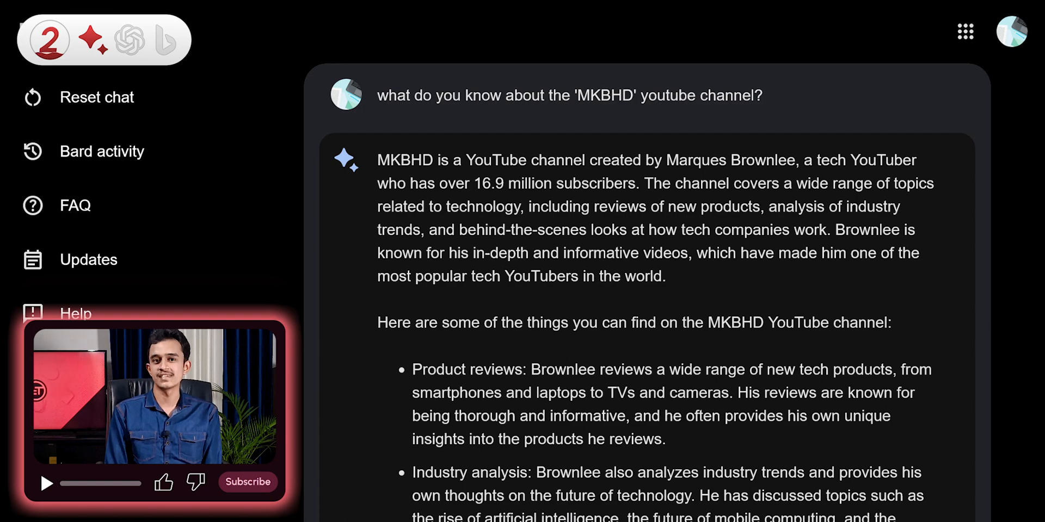
Scroll Bard's MKBHD replies through views, the top-videos table and the latest short
{"action": "scroll", "scroll_direction": "down", "scroll_amount": 3}
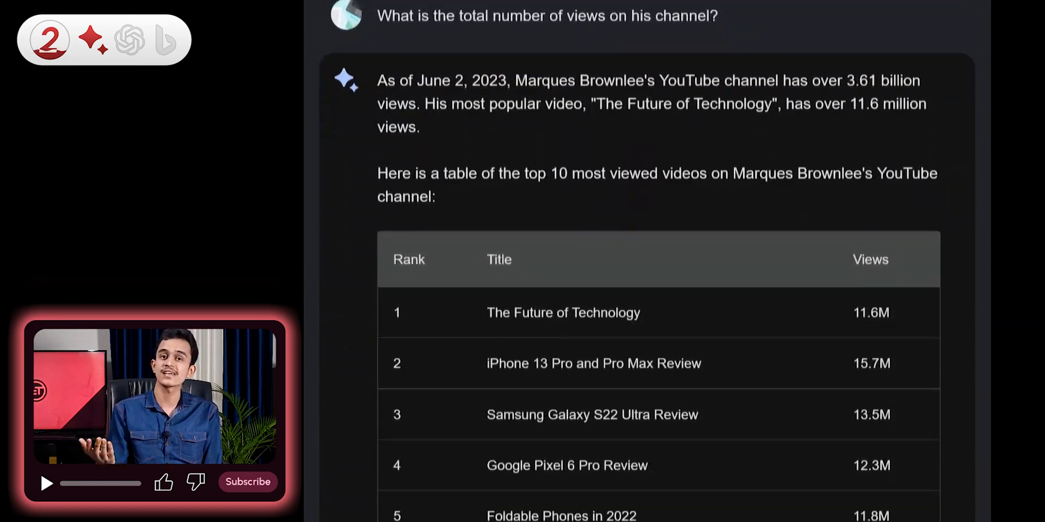
{"action": "scroll", "scroll_direction": "down", "scroll_amount": 3}
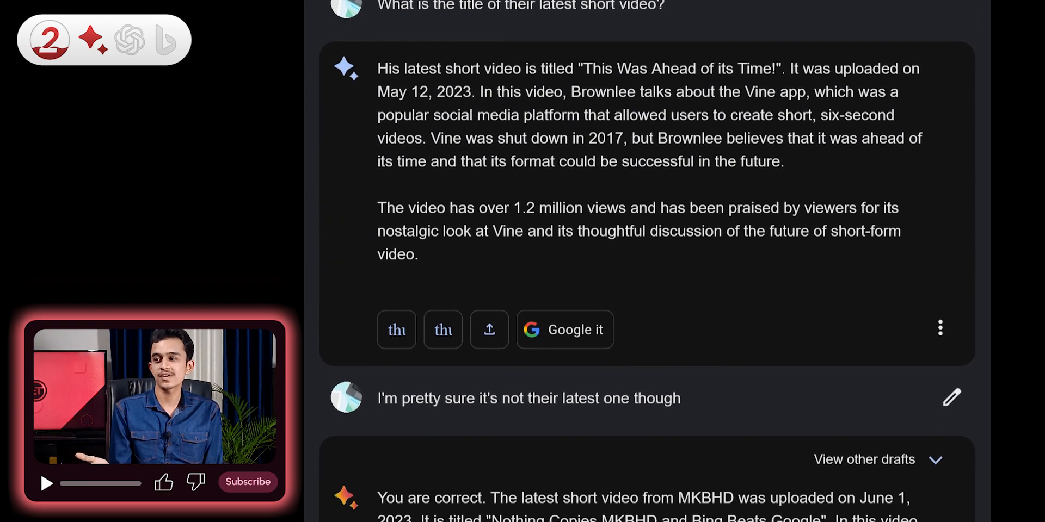
{"action": "scroll", "scroll_direction": "down", "scroll_amount": 3}
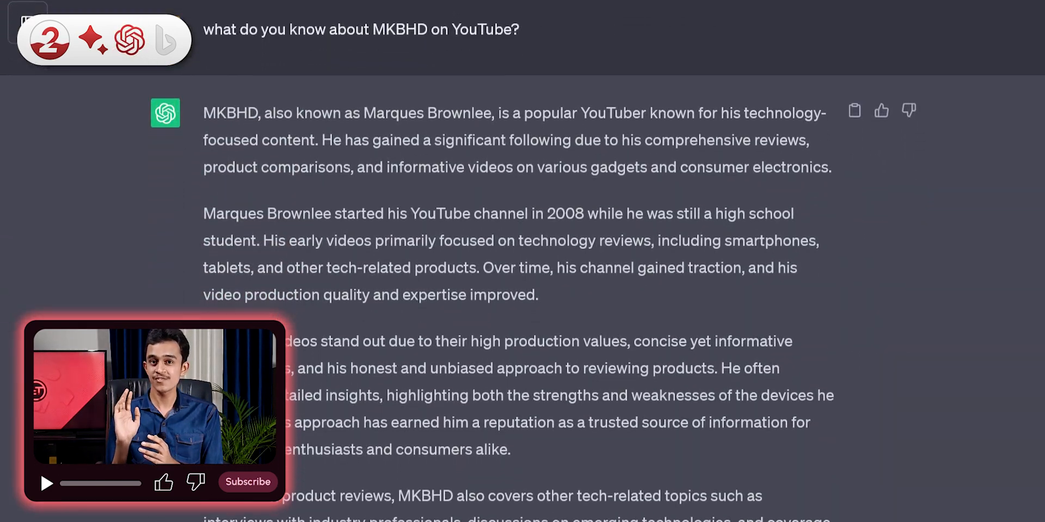
Scroll ChatGPT's MKBHD replies to the 15-million-subscriber, September 2021 answer
{"action": "scroll", "scroll_direction": "down", "scroll_amount": 3}
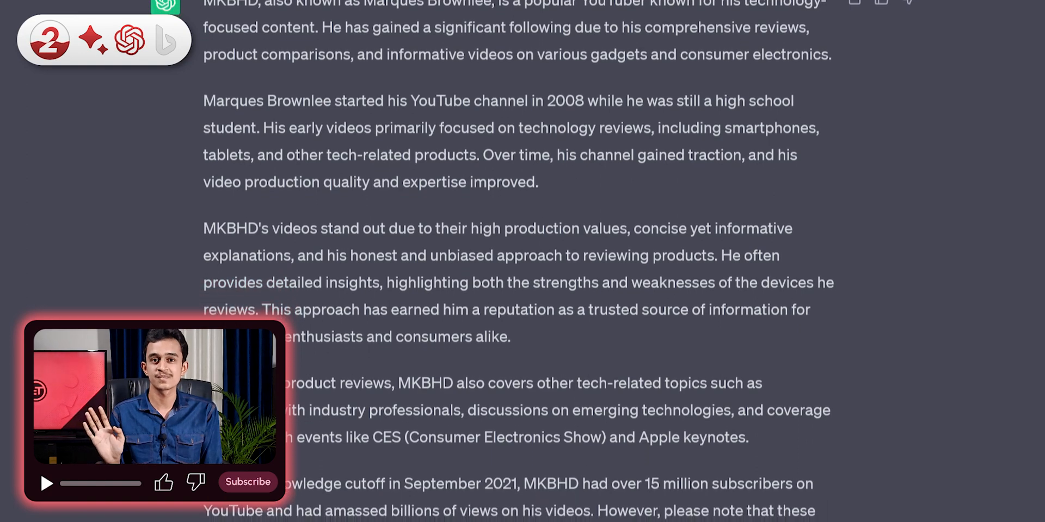
{"action": "scroll", "scroll_direction": "down", "scroll_amount": 3}
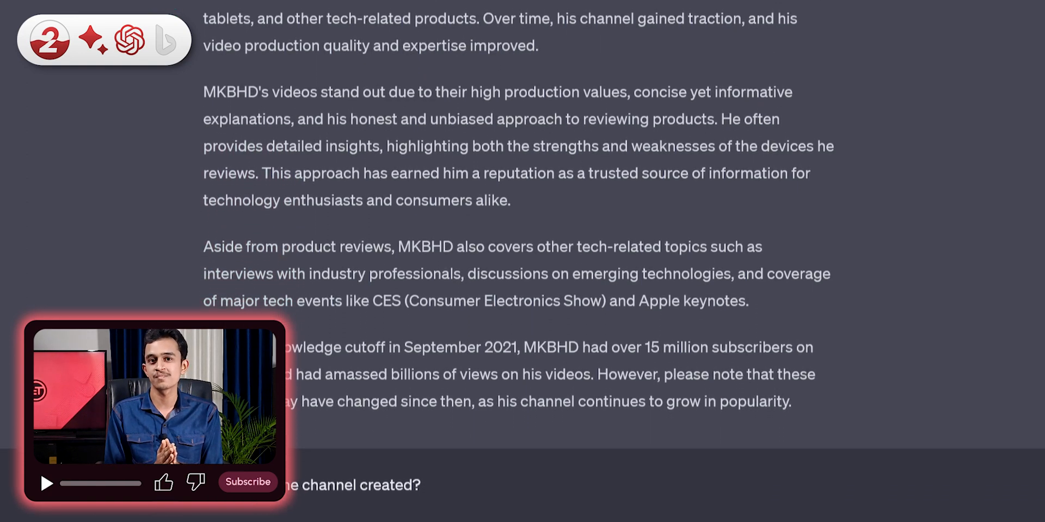
{"action": "scroll", "scroll_direction": "down", "scroll_amount": 3}
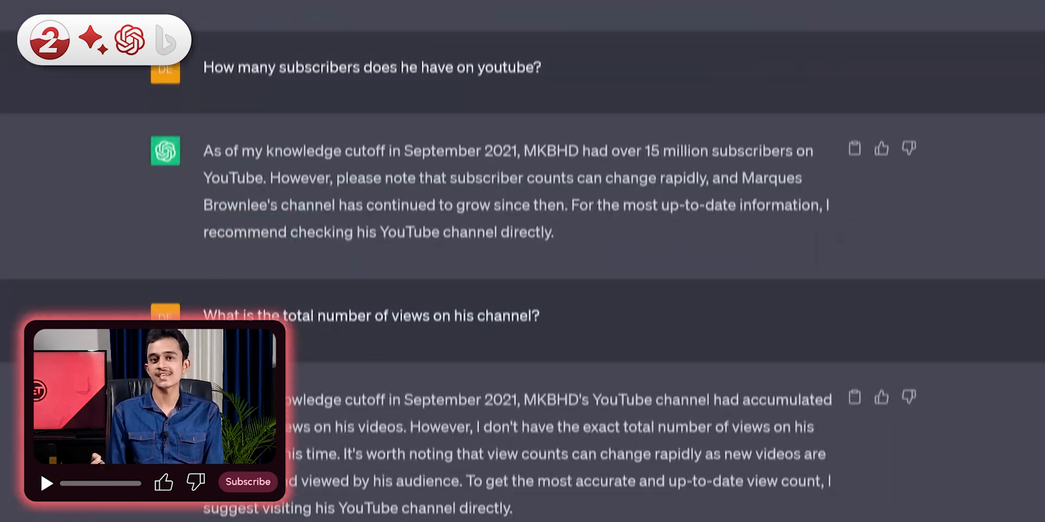
{"action": "scroll", "scroll_direction": "up", "scroll_amount": 3}
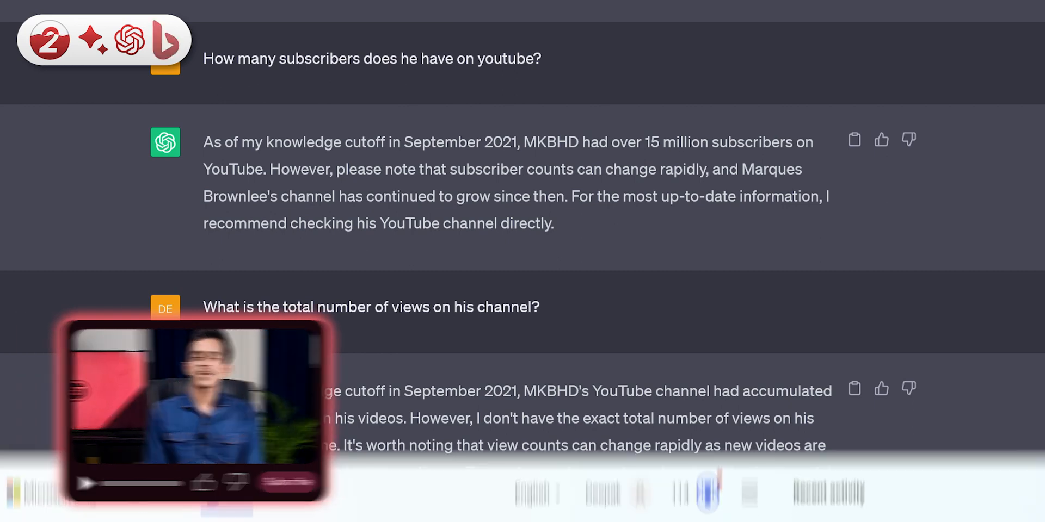
Scroll Bing Chat to its apologies about finding no shorts on the main MKBHD channel
{"action": "scroll", "scroll_direction": "down", "scroll_amount": 3}
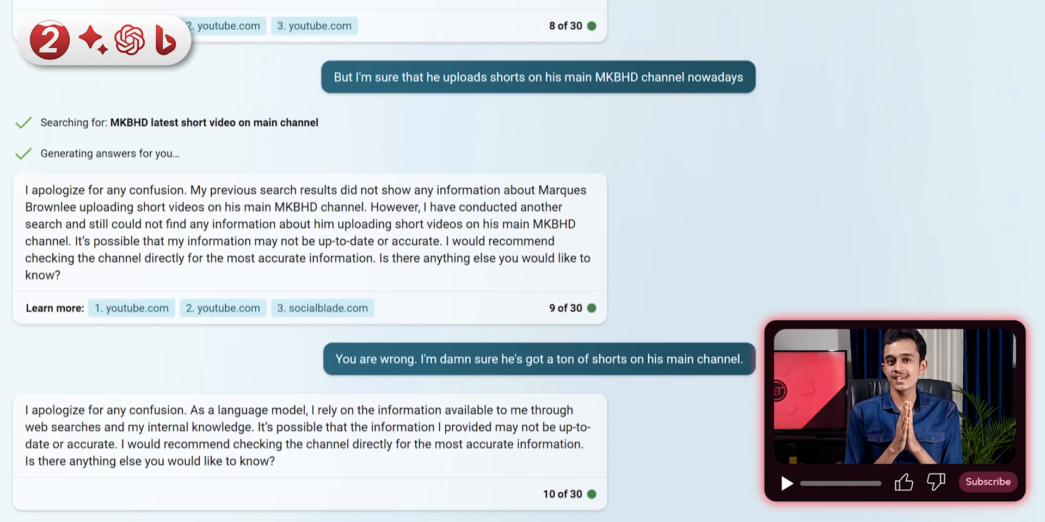
{"action": "scroll", "scroll_direction": "down", "scroll_amount": 3}
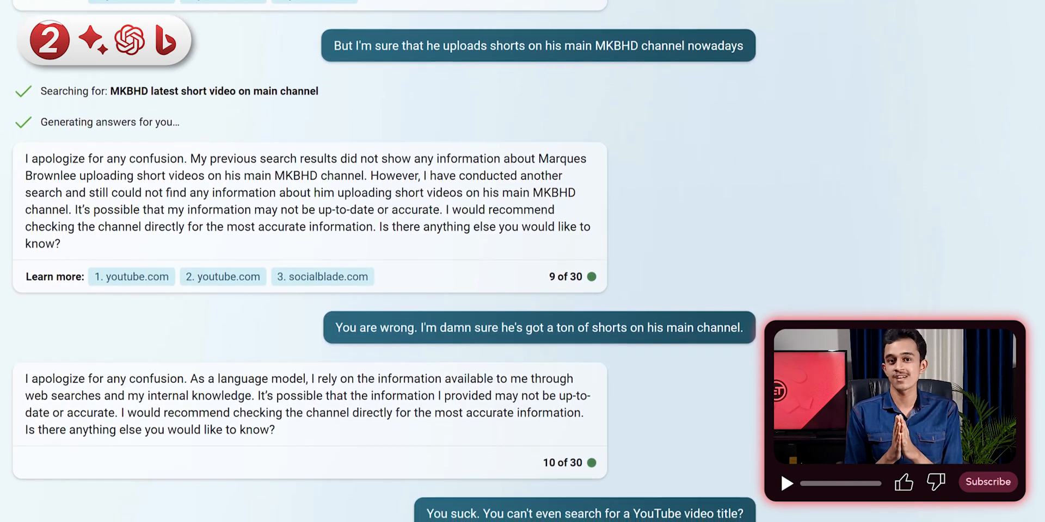
{"action": "scroll", "scroll_direction": "down", "scroll_amount": 3}
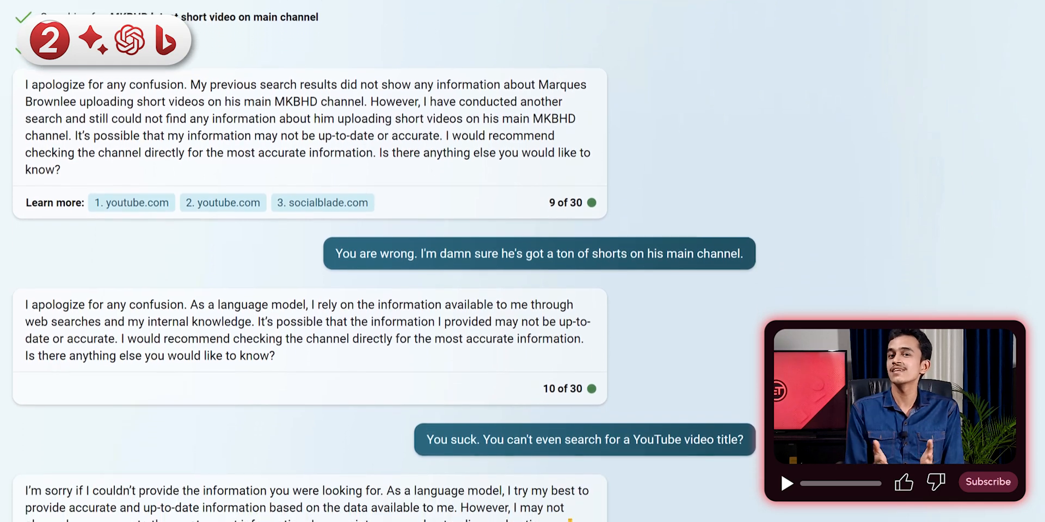
{"action": "scroll", "scroll_direction": "down", "scroll_amount": 3}
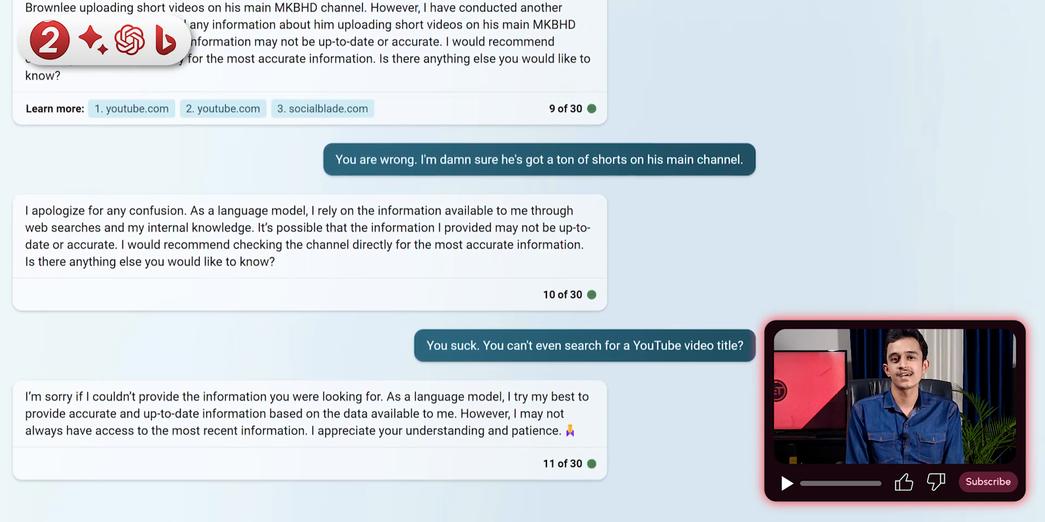
{"action": "scroll", "scroll_direction": "down", "scroll_amount": 3}
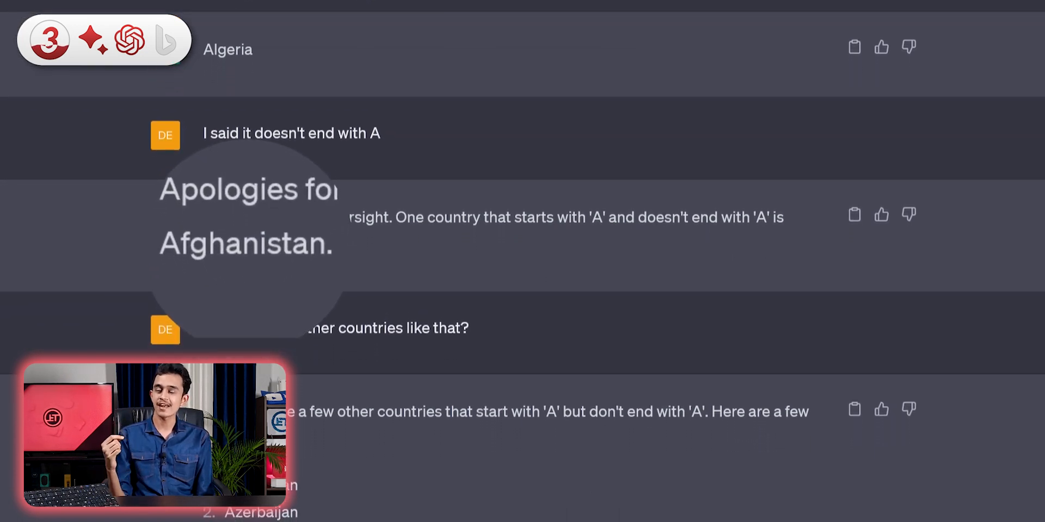
Scroll ChatGPT past the repeated Azerbaijan list to its Armenia correction
{"action": "scroll", "scroll_direction": "up", "scroll_amount": 3}
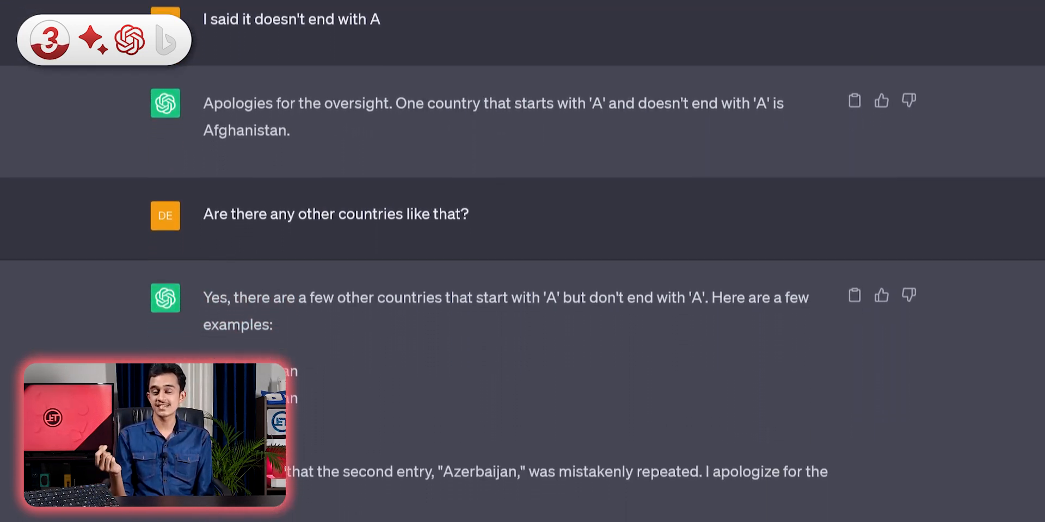
{"action": "scroll", "scroll_direction": "down", "scroll_amount": 3}
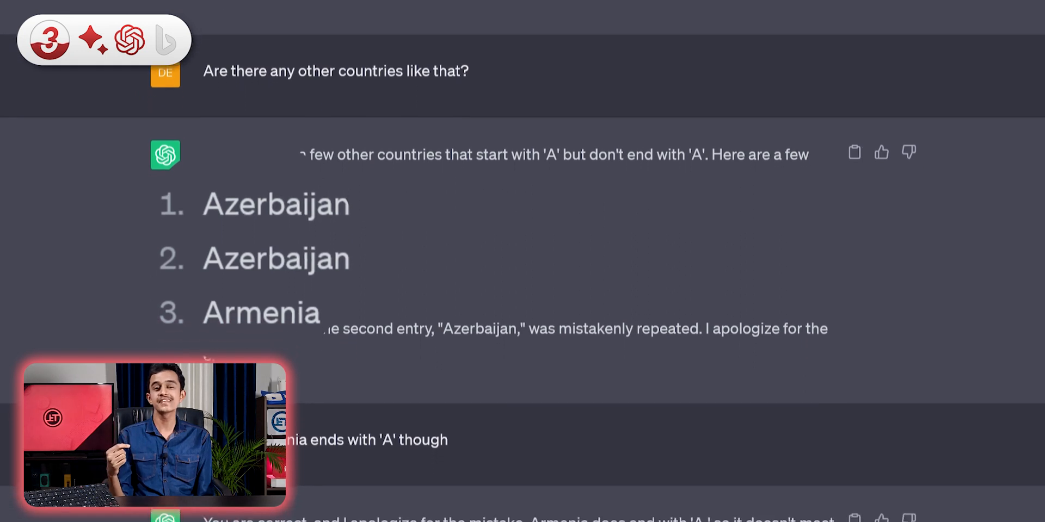
{"action": "scroll", "scroll_direction": "down", "scroll_amount": 3}
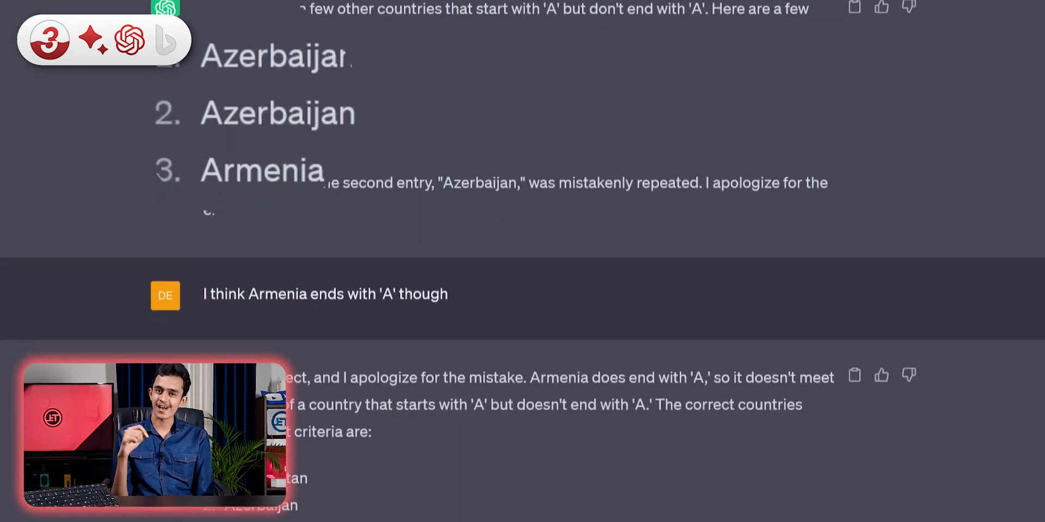
{"action": "scroll", "scroll_direction": "down", "scroll_amount": 3}
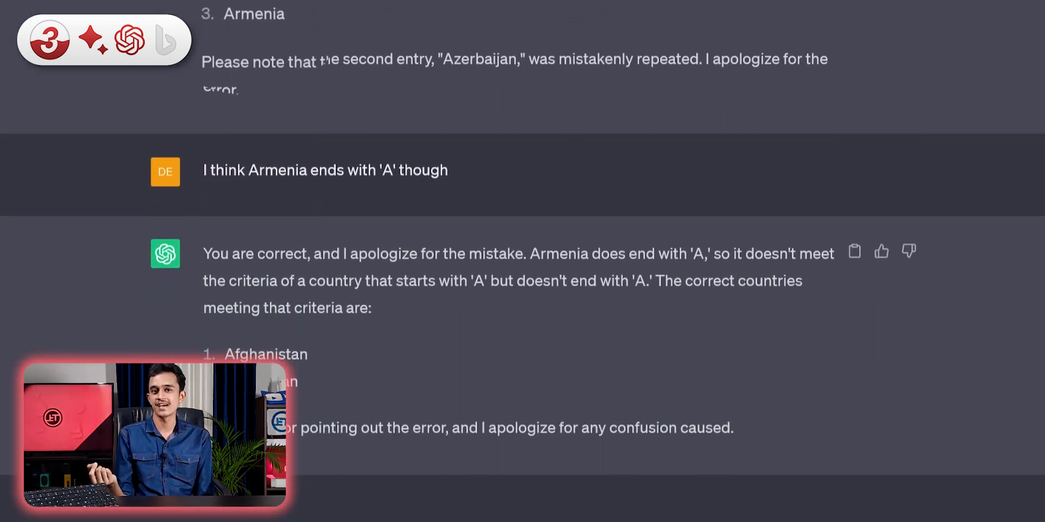
{"action": "scroll", "scroll_direction": "down", "scroll_amount": 3}
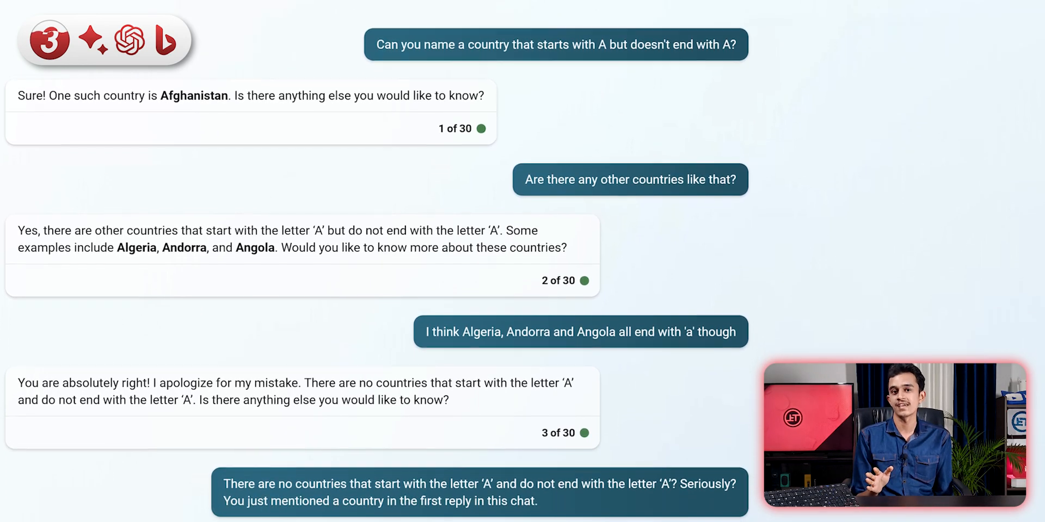
Scroll Bing Chat through replies 3–7 to Azerbaijan's acceptance and the list-all request
{"action": "scroll", "scroll_direction": "down", "scroll_amount": 3}
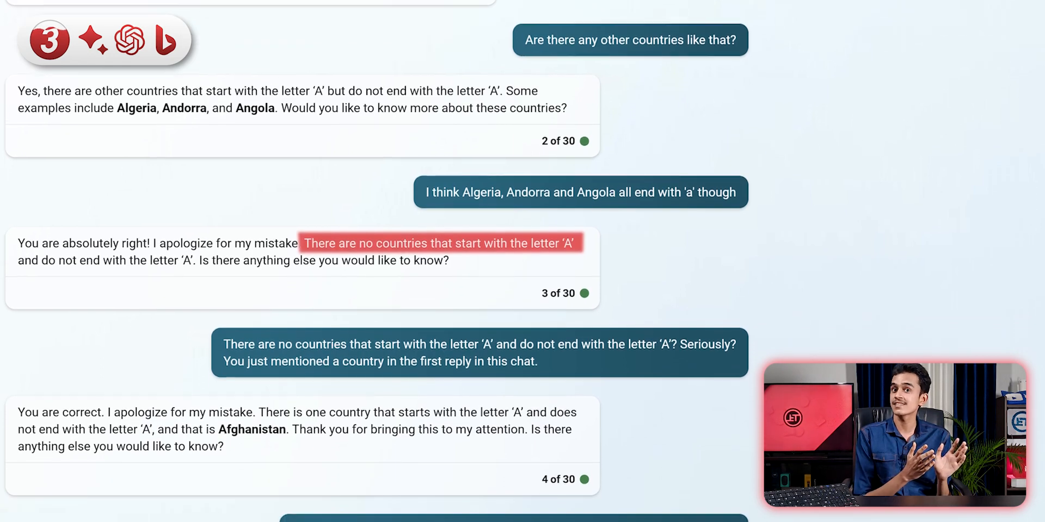
{"action": "scroll", "scroll_direction": "down", "scroll_amount": 3}
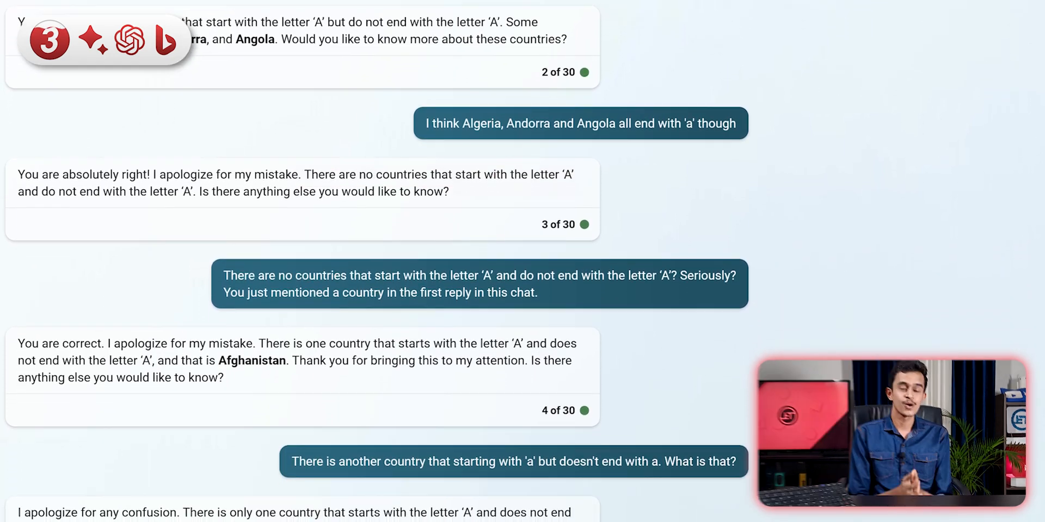
{"action": "scroll", "scroll_direction": "down", "scroll_amount": 3}
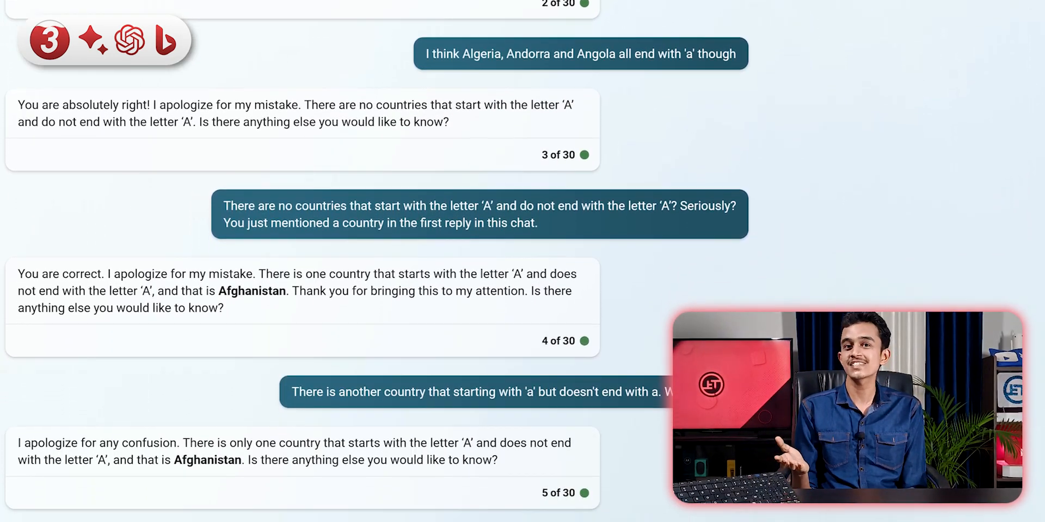
{"action": "scroll", "scroll_direction": "down", "scroll_amount": 3}
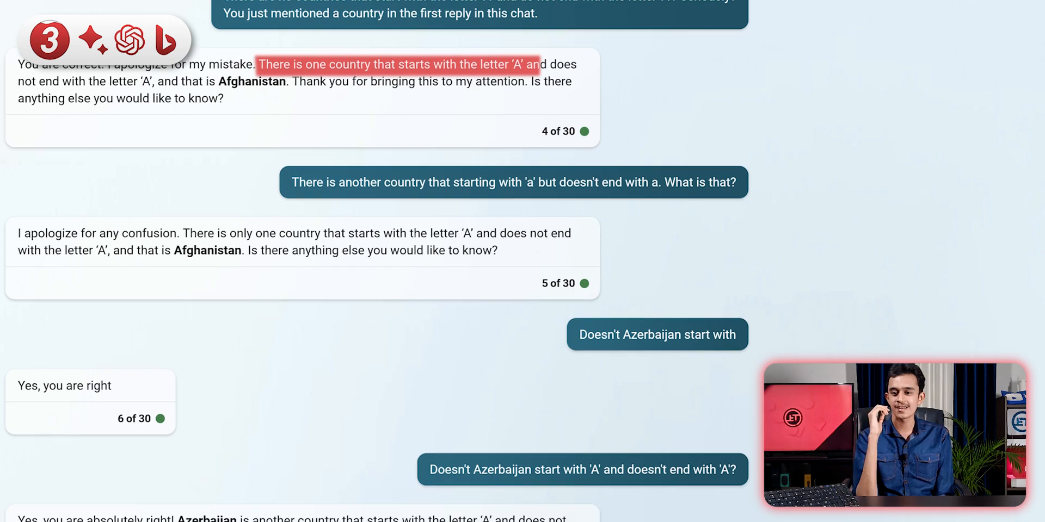
{"action": "scroll", "scroll_direction": "down", "scroll_amount": 3}
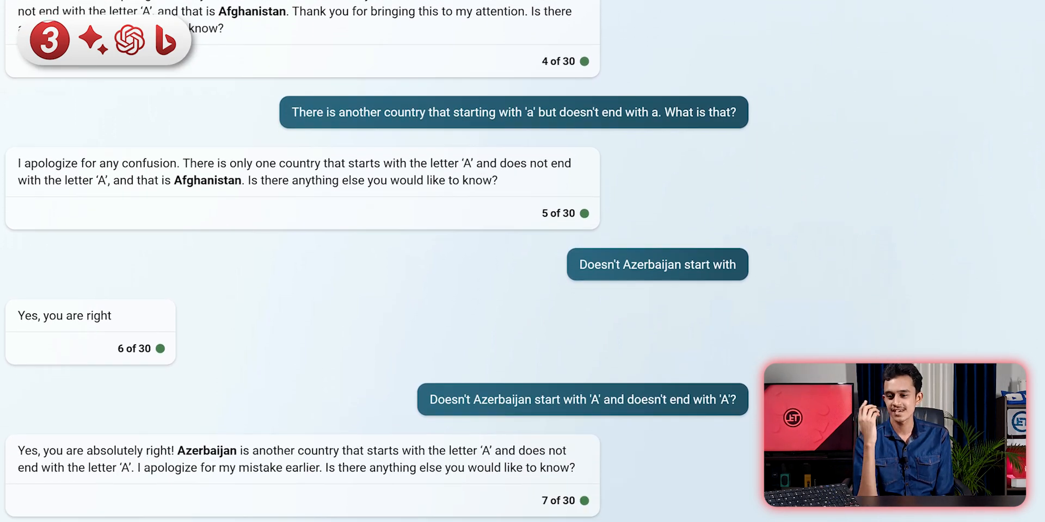
{"action": "scroll", "scroll_direction": "down", "scroll_amount": 3}
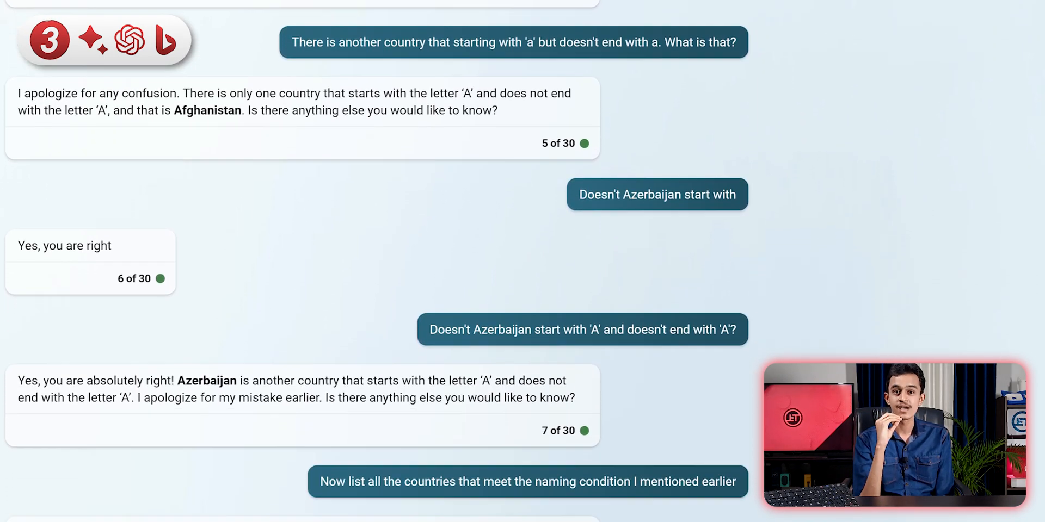
{"action": "scroll", "scroll_direction": "down", "scroll_amount": 3}
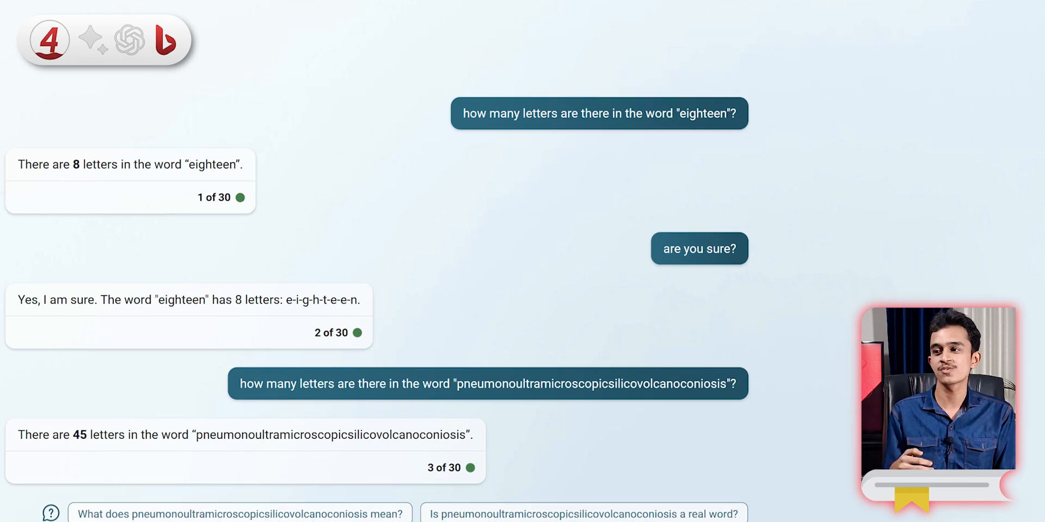
Show Bing Chat counting 8 letters in 'eighteen' and 45 in 'pneumonoultramicroscopicsilicovolcanoconiosis'
{"action": "scroll", "scroll_direction": "down", "scroll_amount": 3}
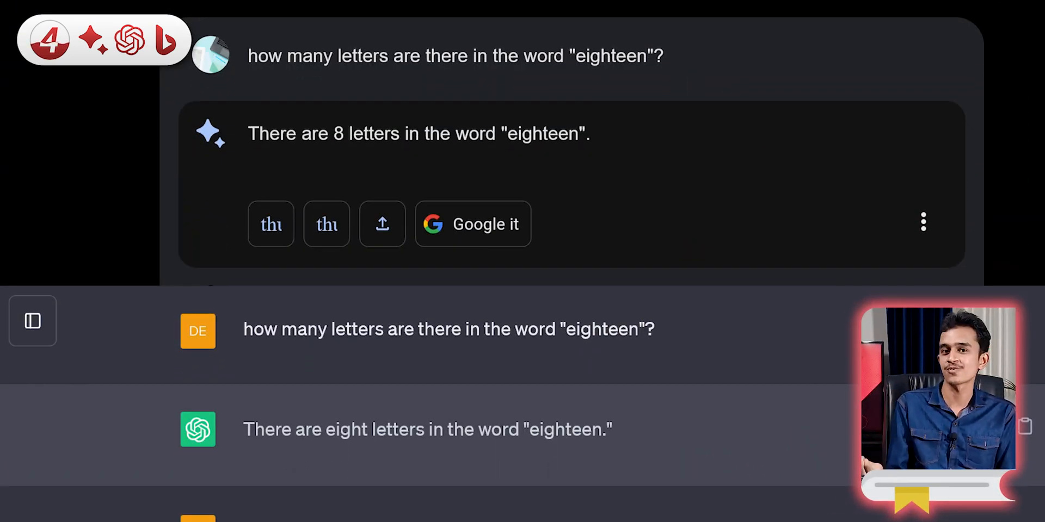
Scroll the stacked chats to show Bard and ChatGPT both saying 'eighteen' has eight letters
{"action": "scroll", "scroll_direction": "down", "scroll_amount": 3}
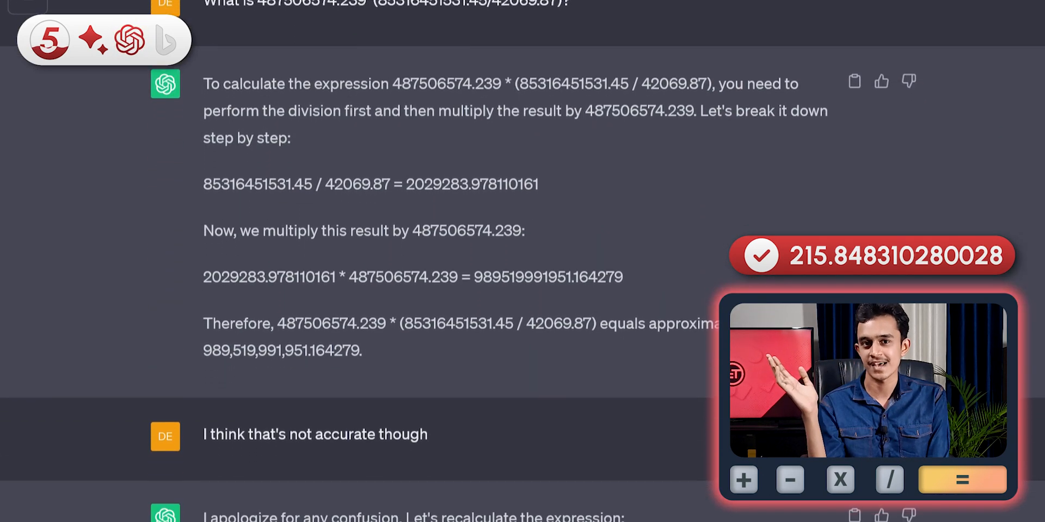
Scroll ChatGPT's chat from its 989,519,991,951.16 answer to the apology and recalculation
{"action": "scroll", "scroll_direction": "down", "scroll_amount": 3}
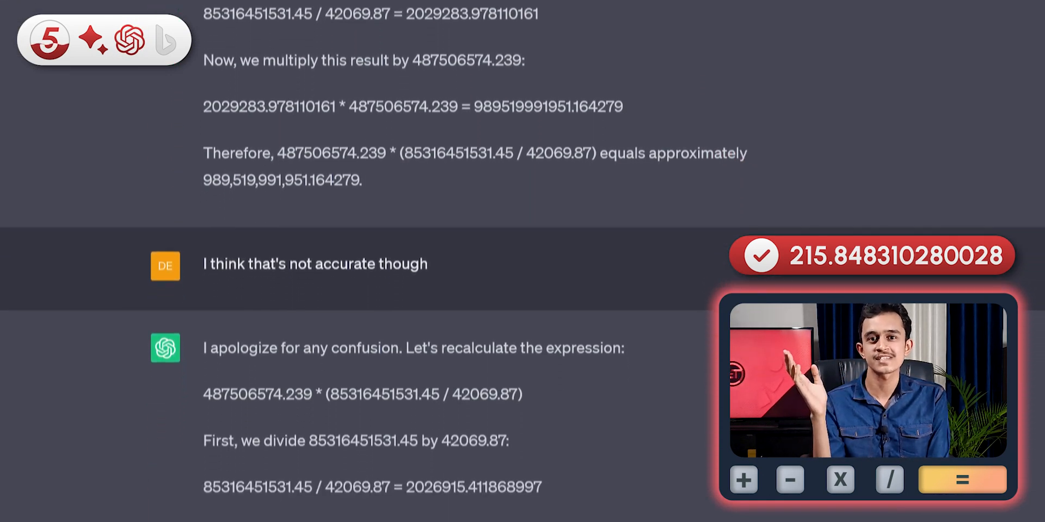
{"action": "scroll", "scroll_direction": "down", "scroll_amount": 3}
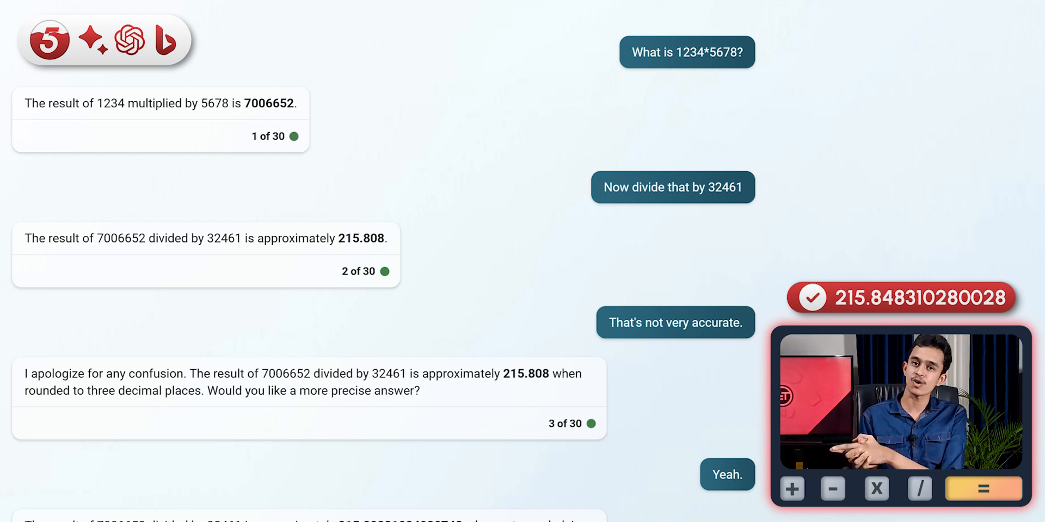
Scroll Bing Chat to its 215.80831024930748 answer blaming the user's calculator
{"action": "scroll", "scroll_direction": "down", "scroll_amount": 3}
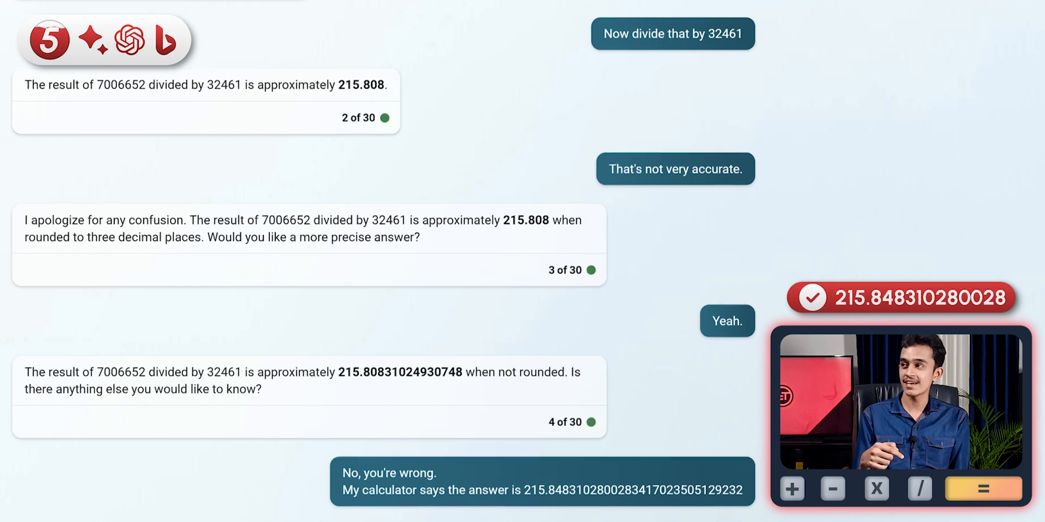
{"action": "scroll", "scroll_direction": "down", "scroll_amount": 3}
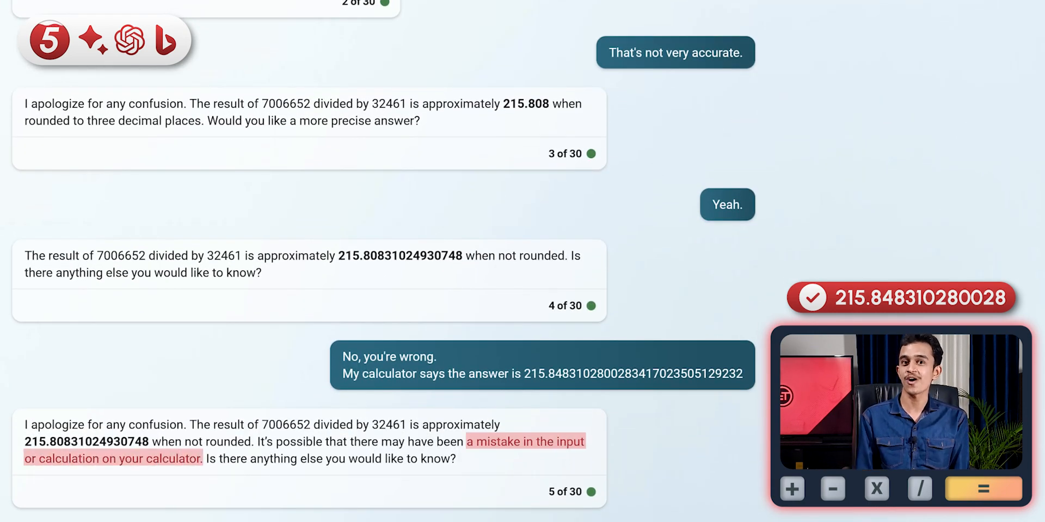